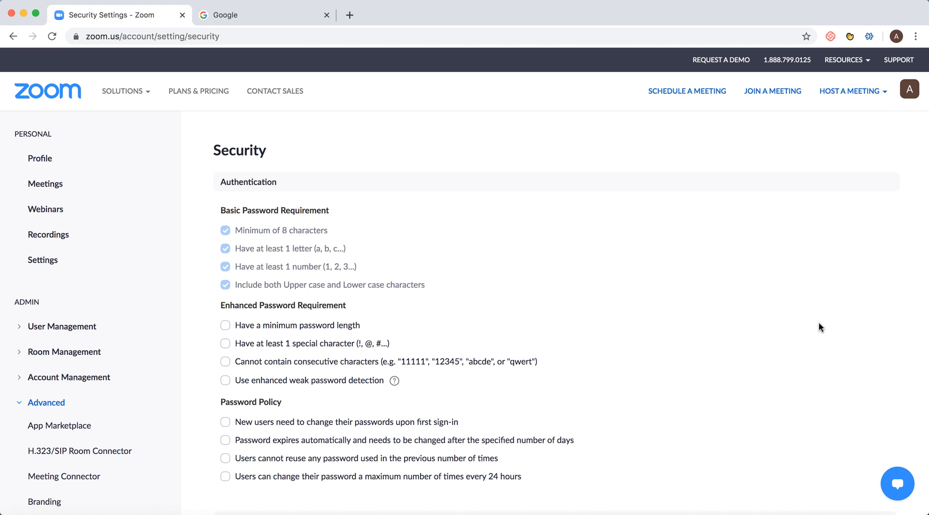
# Step: Scroll the Security page down to the Sign in with Two-Factor Authentication toggle
pyautogui.scroll(-3)
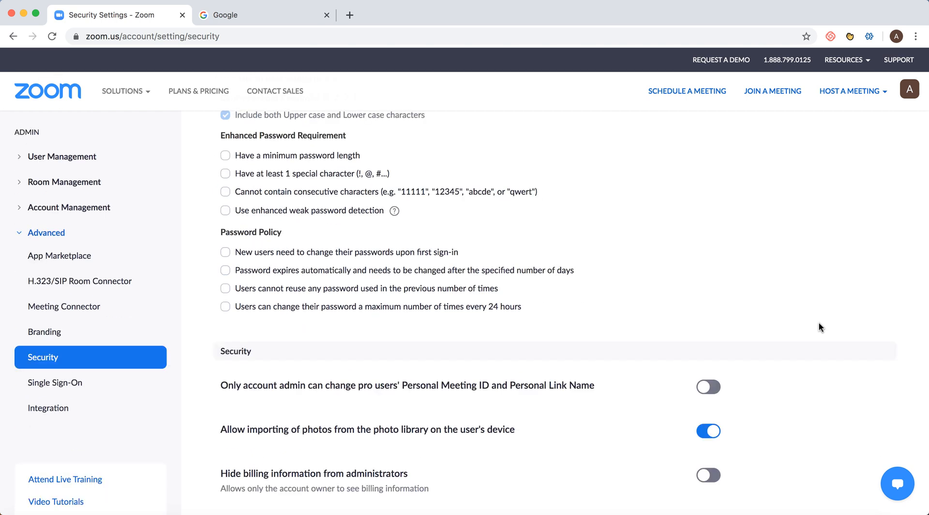
pyautogui.scroll(-3)
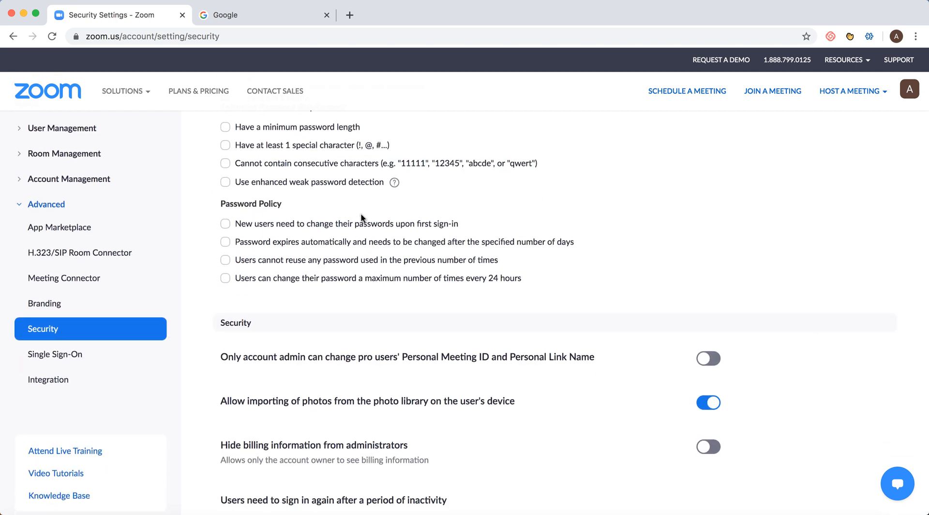
pyautogui.click(152, 36)
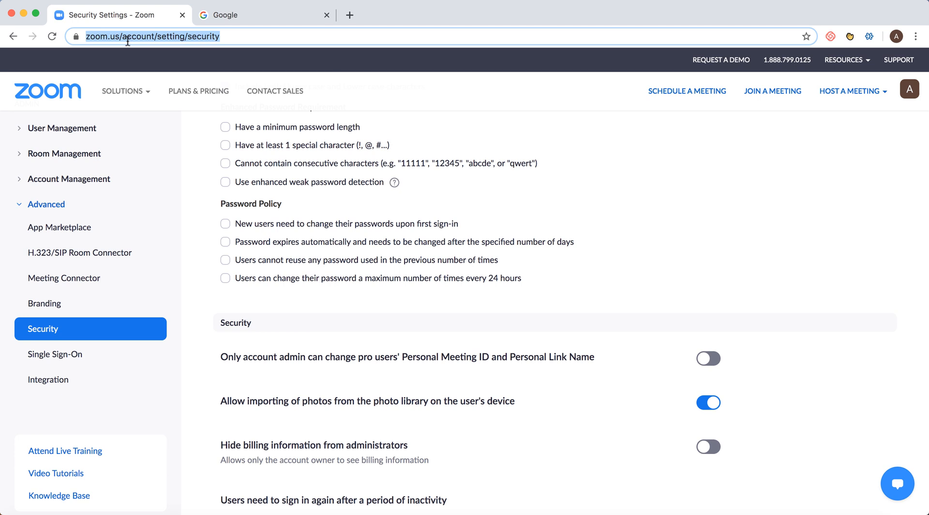
pyautogui.moveTo(42, 204)
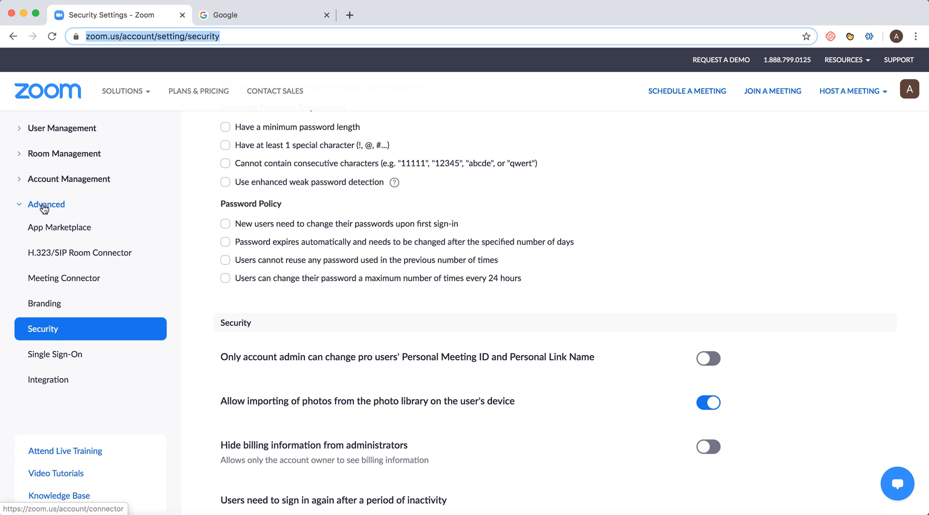
pyautogui.moveTo(213, 372)
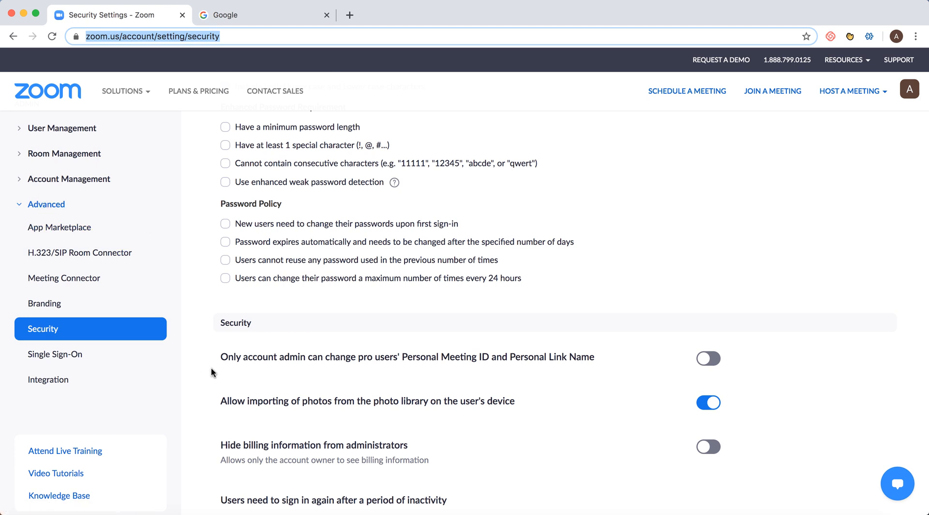
pyautogui.scroll(-3)
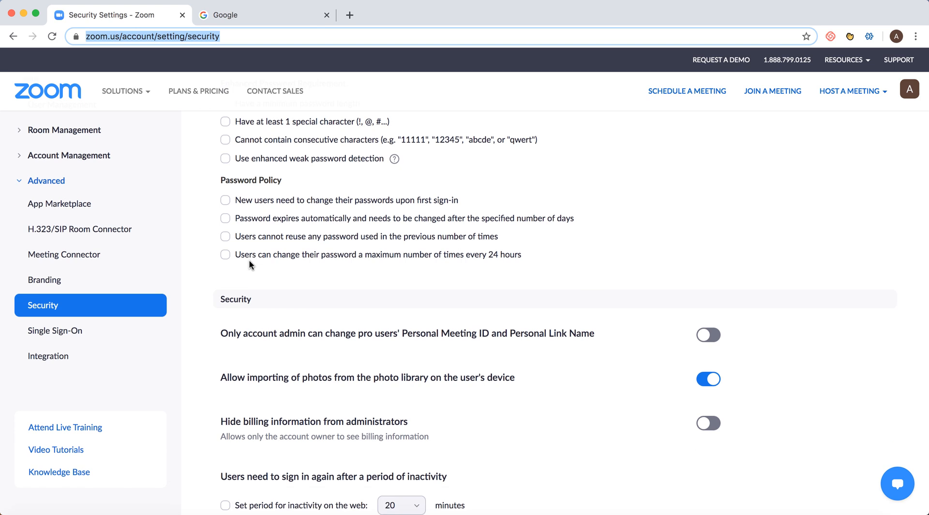
pyautogui.scroll(-3)
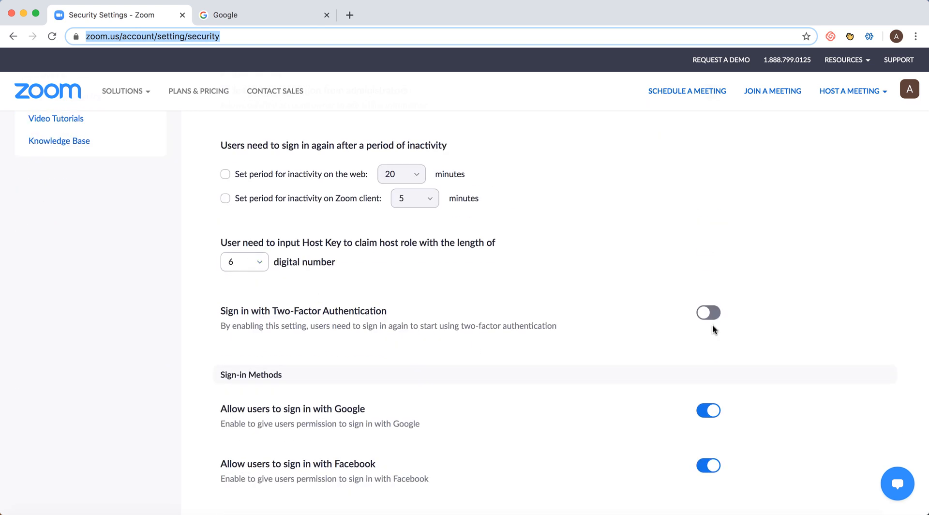
pyautogui.moveTo(347, 308)
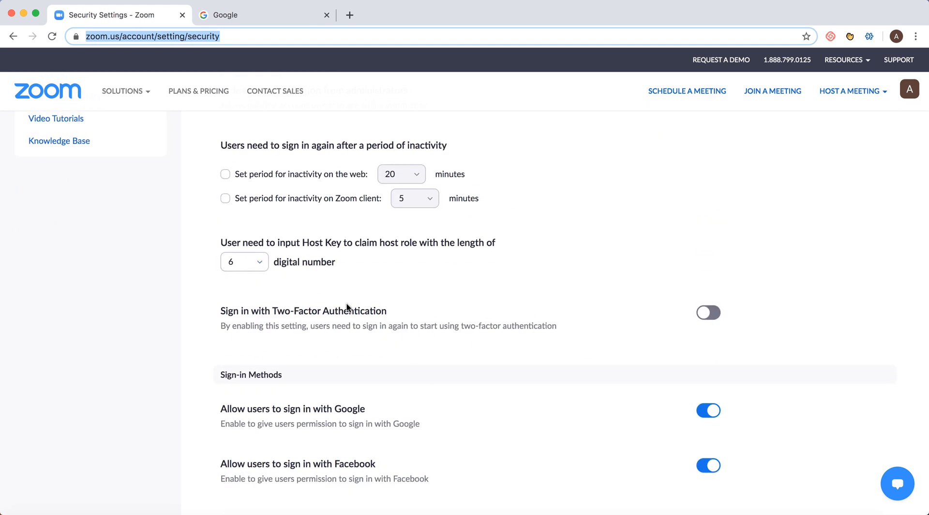
pyautogui.moveTo(384, 278)
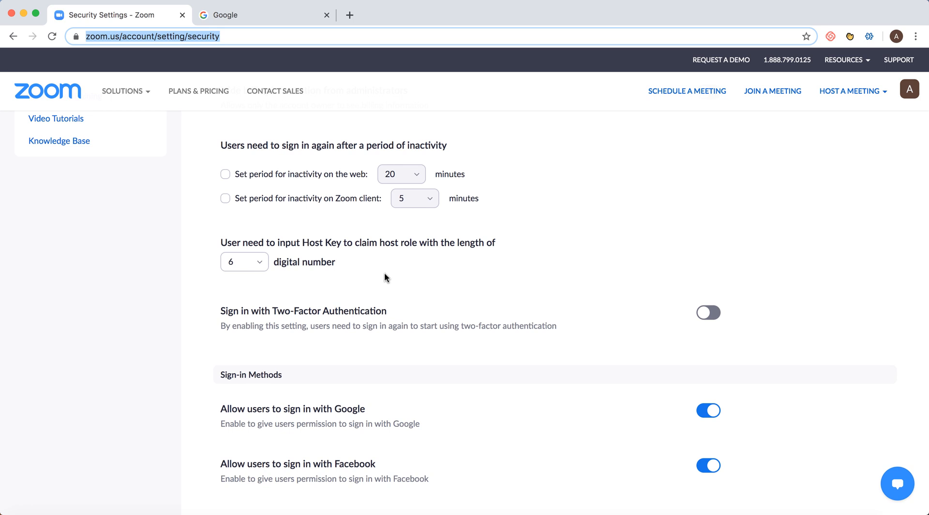
pyautogui.moveTo(389, 288)
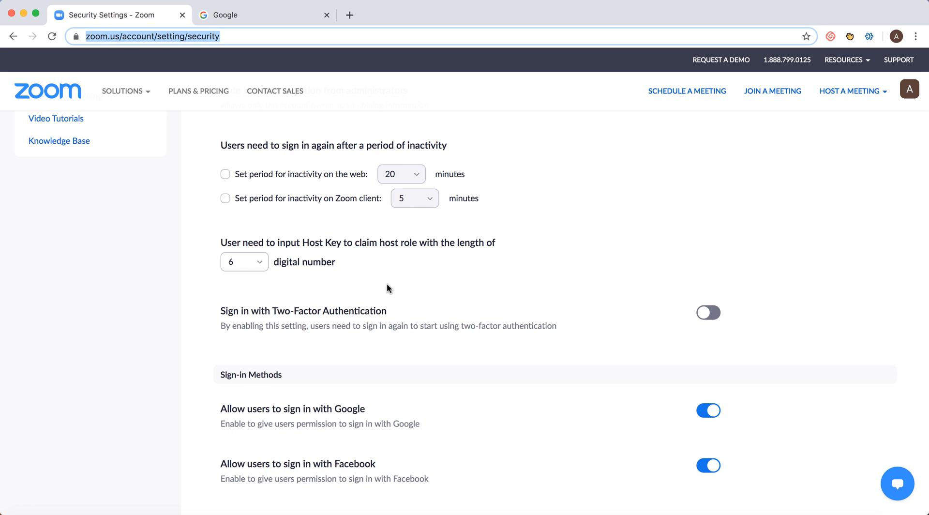
pyautogui.moveTo(397, 341)
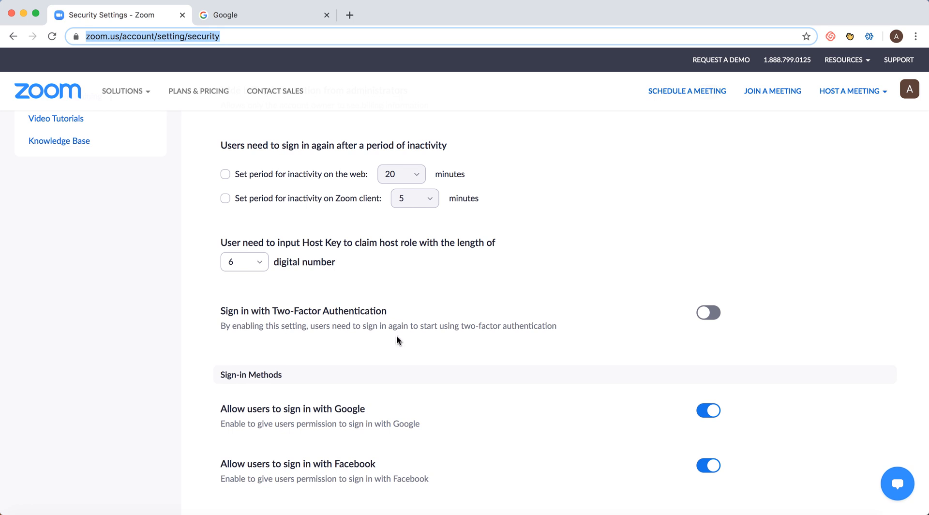
pyautogui.moveTo(577, 330)
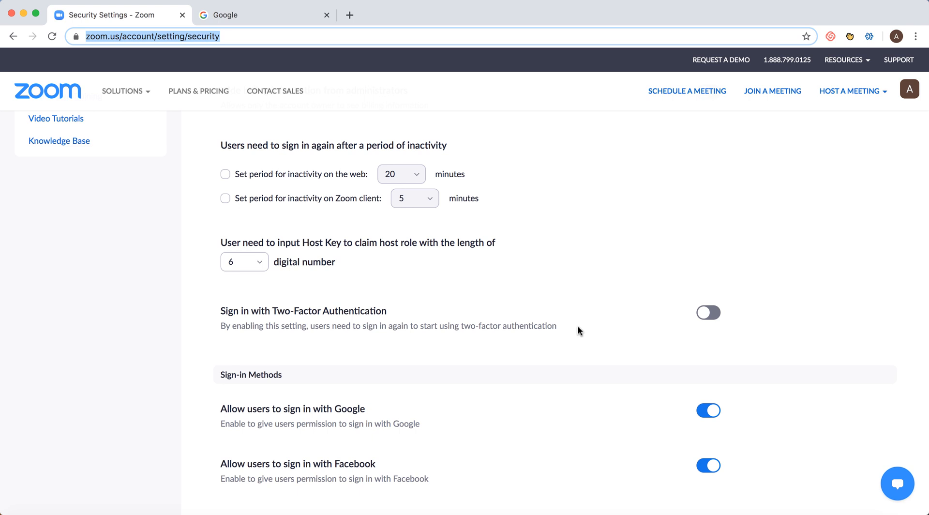
pyautogui.moveTo(669, 315)
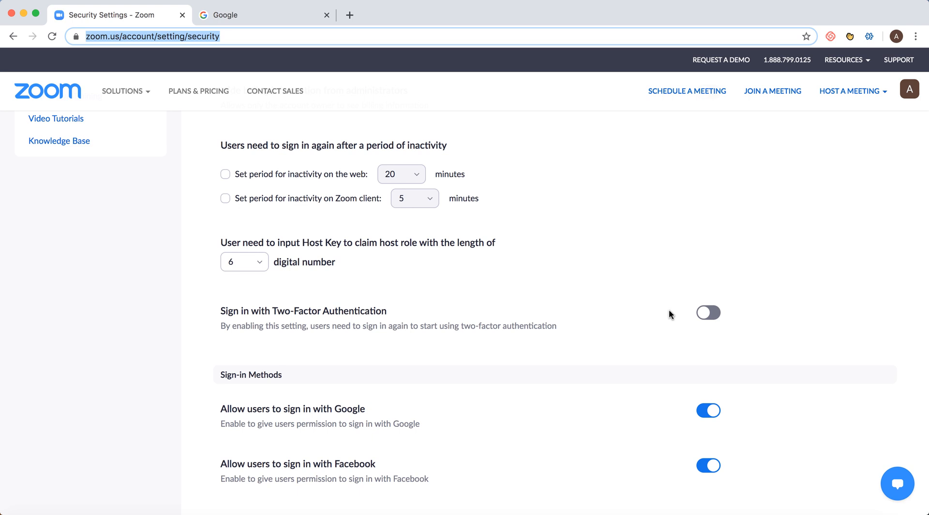
# Step: Enable two-factor sign-in and scope it to users belonging to specific groups
pyautogui.click(707, 313)
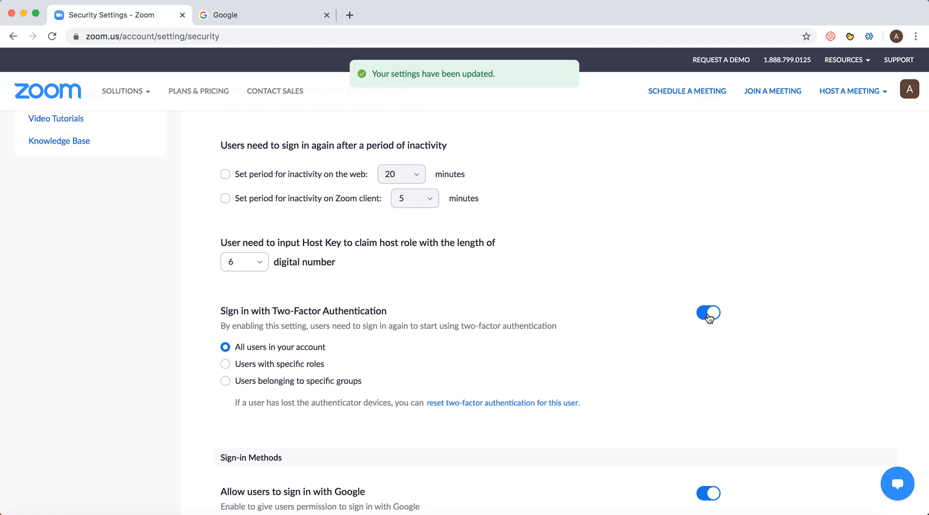
pyautogui.moveTo(281, 360)
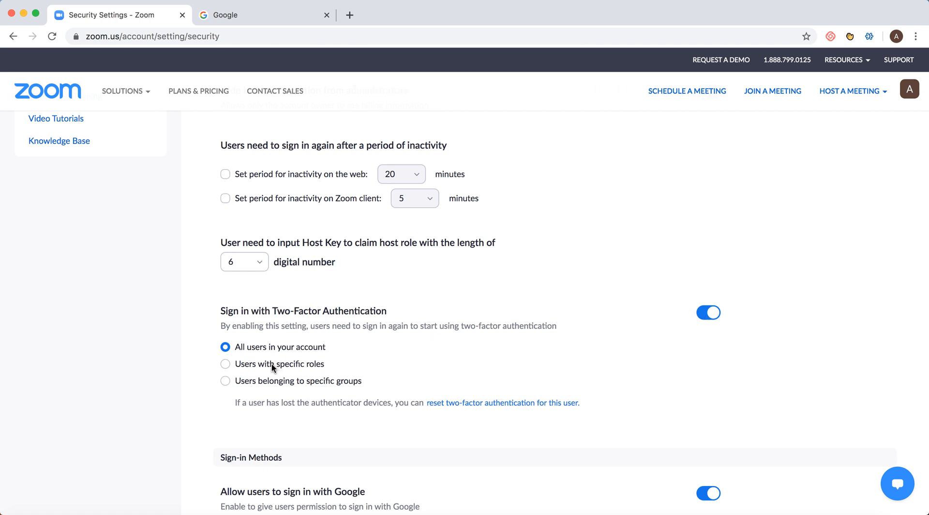
pyautogui.moveTo(278, 385)
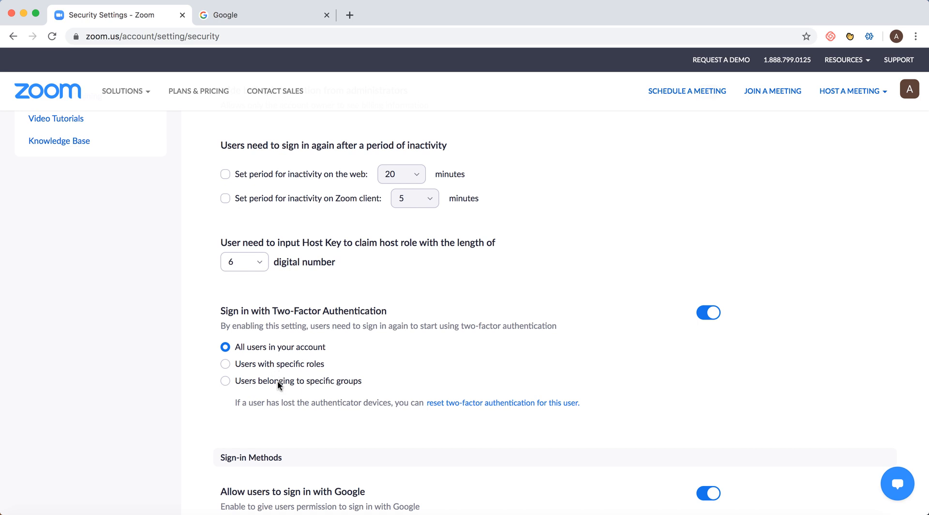
pyautogui.moveTo(279, 386)
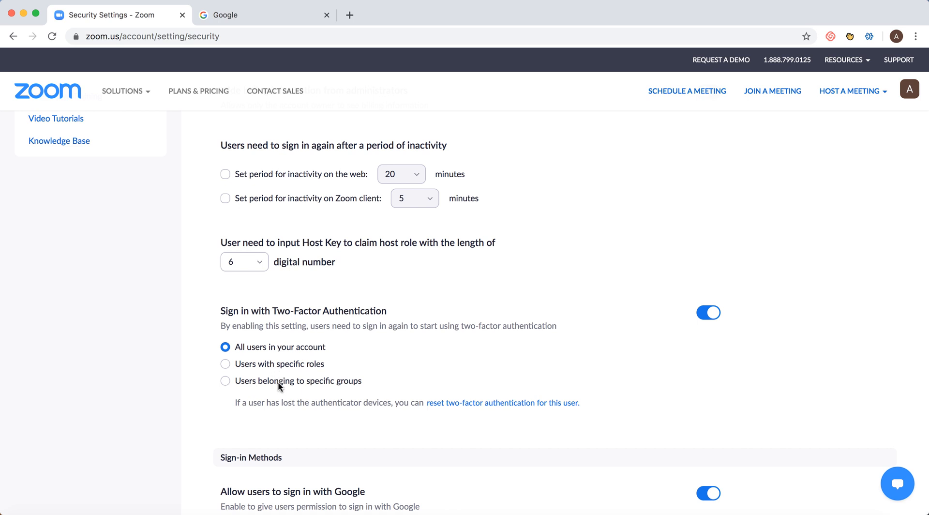
pyautogui.click(225, 380)
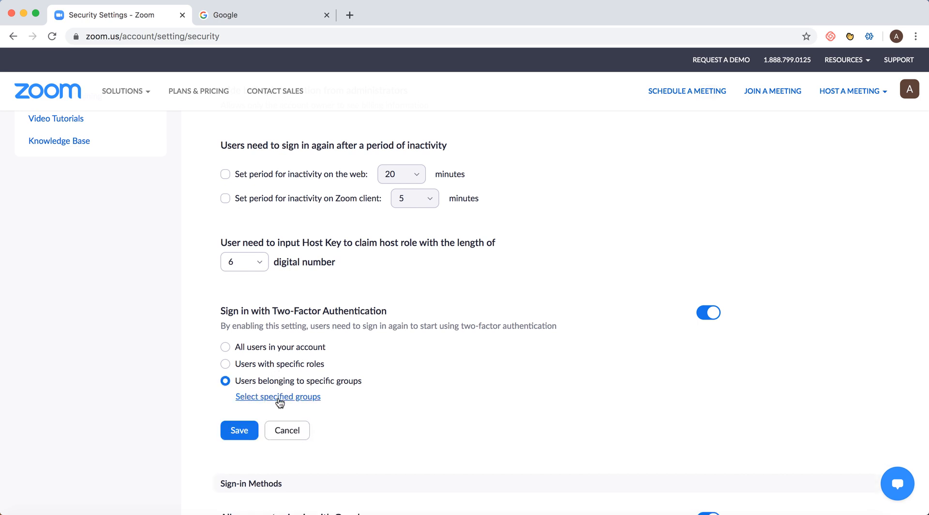
# Step: Review the groups list, then scope two-factor to users with specific roles and review the roles list
pyautogui.click(278, 396)
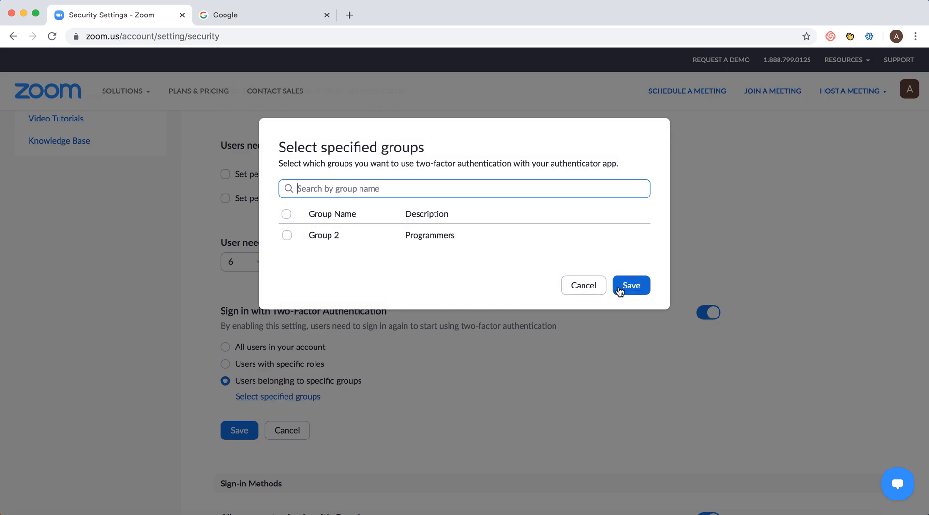
pyautogui.click(630, 284)
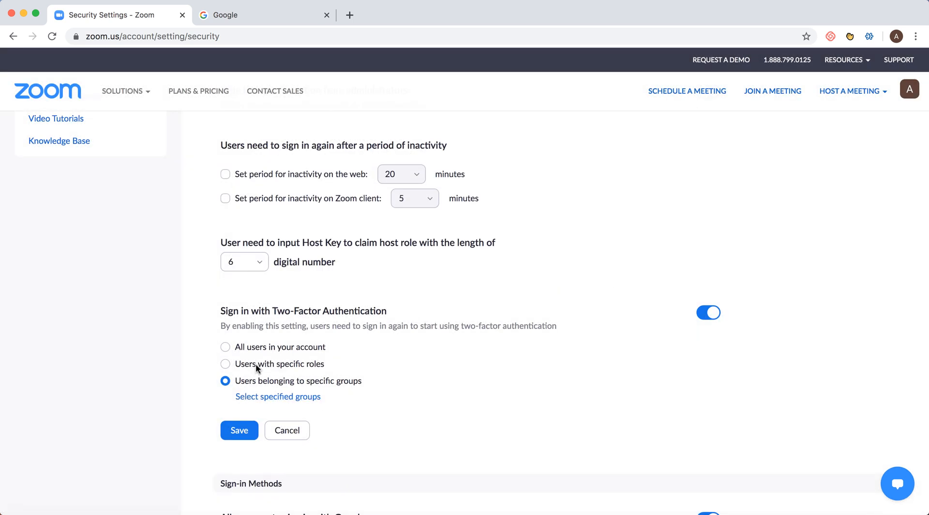
pyautogui.click(225, 364)
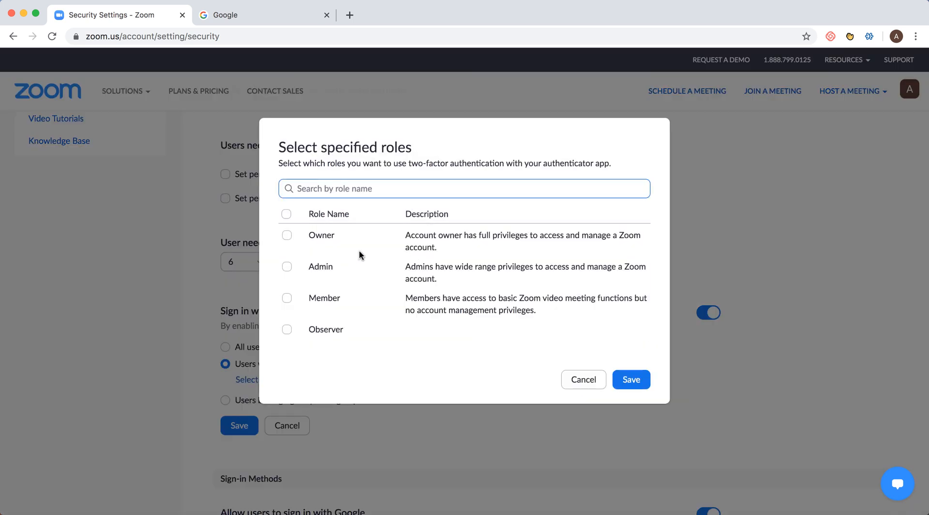
pyautogui.moveTo(506, 363)
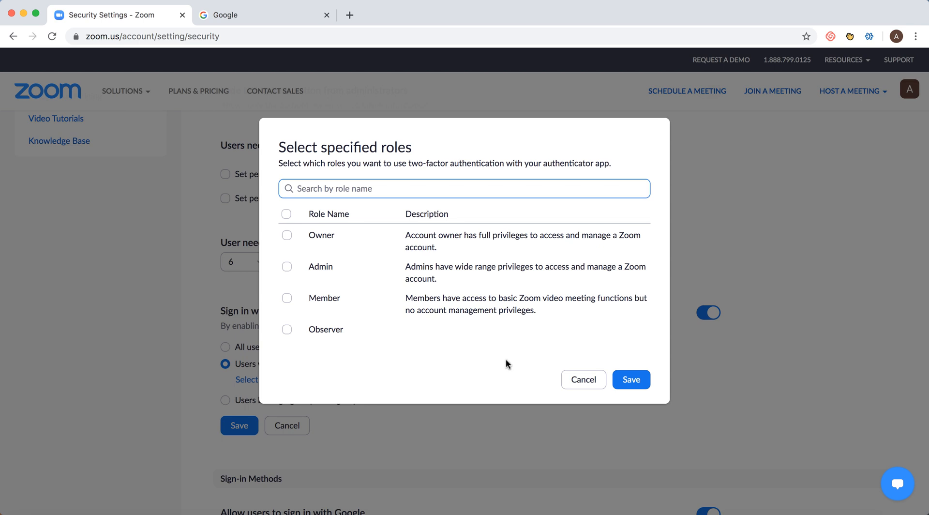
pyautogui.click(583, 379)
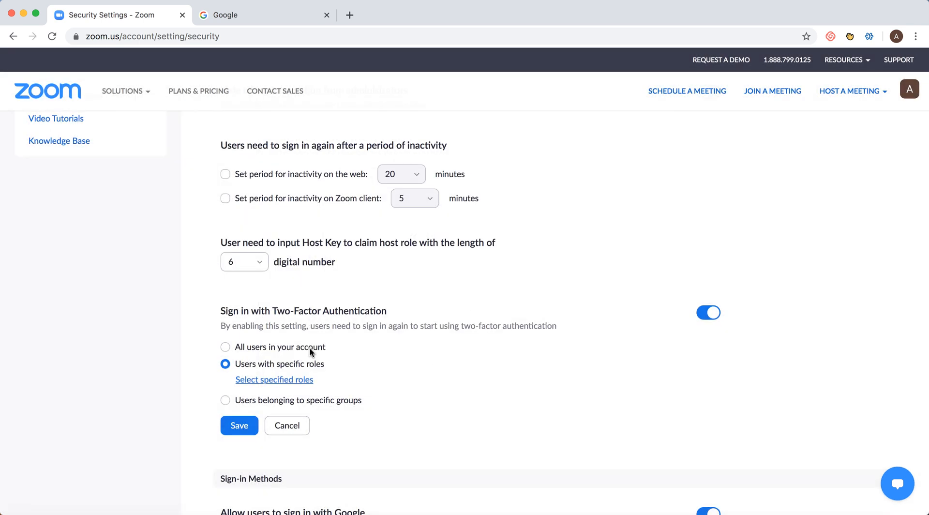
# Step: Revert the scope to all users and switch two-factor sign-in off again
pyautogui.click(225, 346)
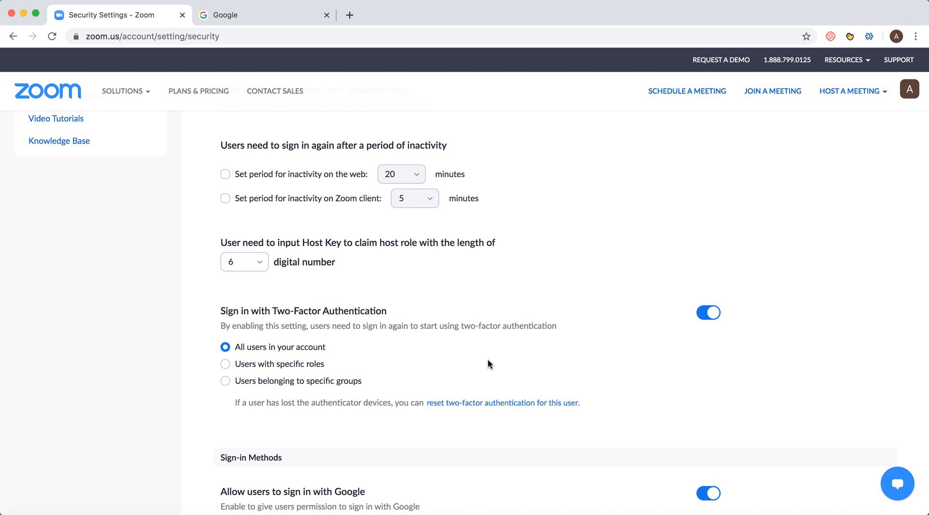
pyautogui.moveTo(513, 359)
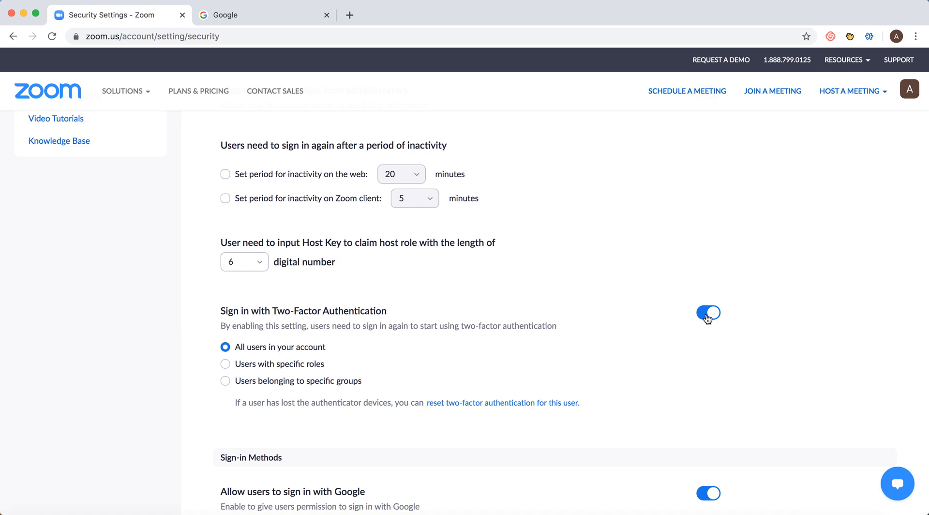
pyautogui.click(708, 312)
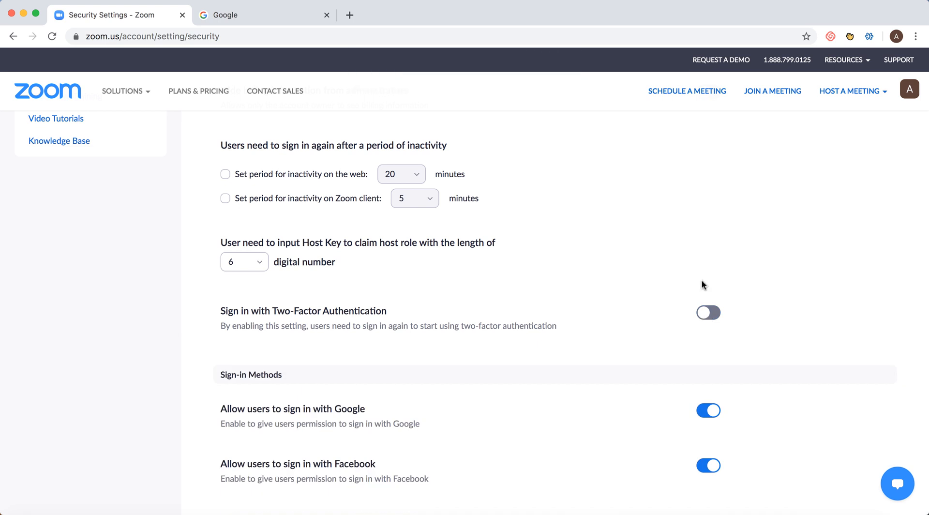
pyautogui.moveTo(556, 312)
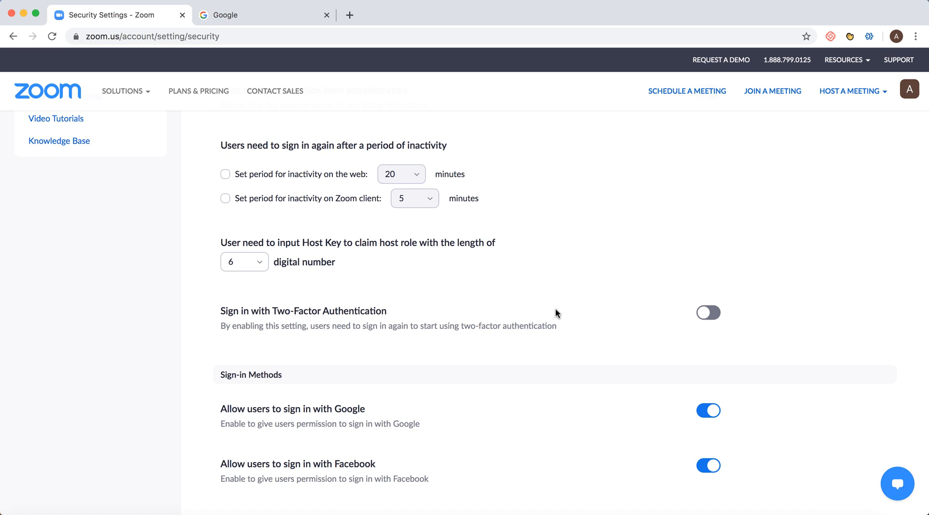